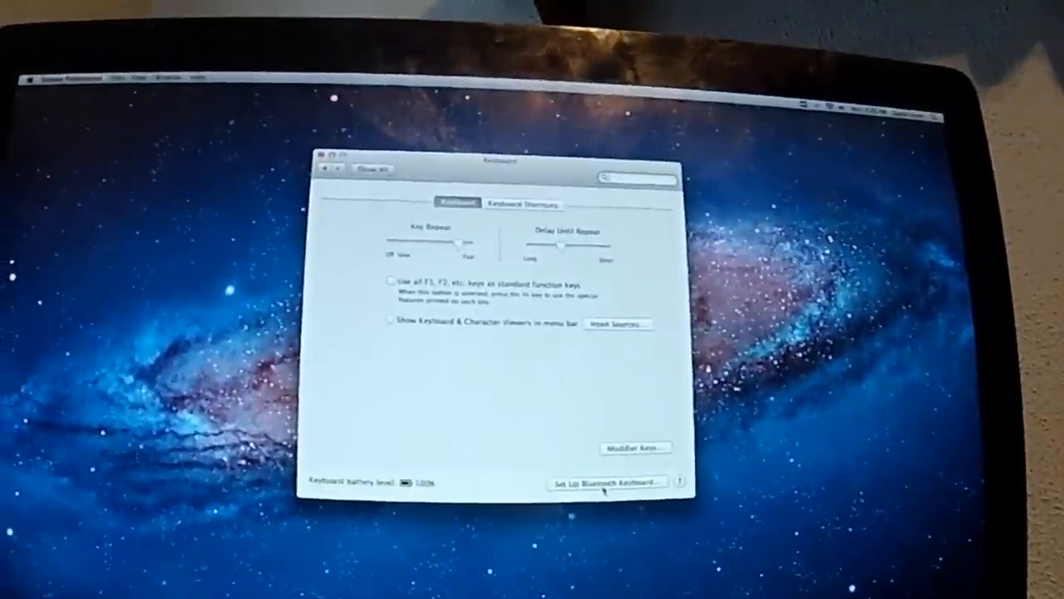
# - Launch the Bluetooth keyboard setup assistant so the Mac searches for a keyboard to pair
pyautogui.click(615, 482)
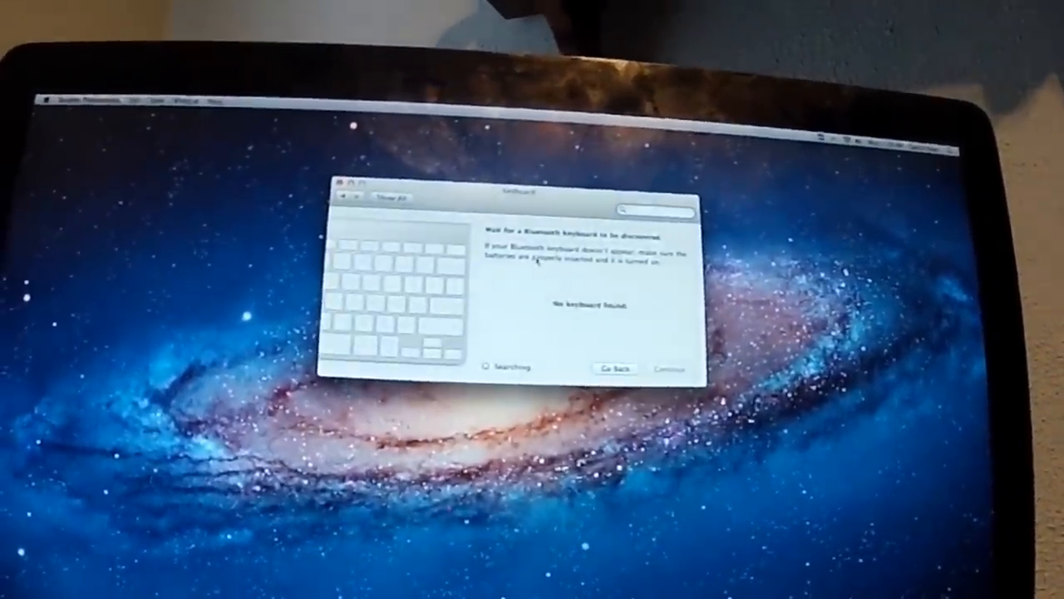